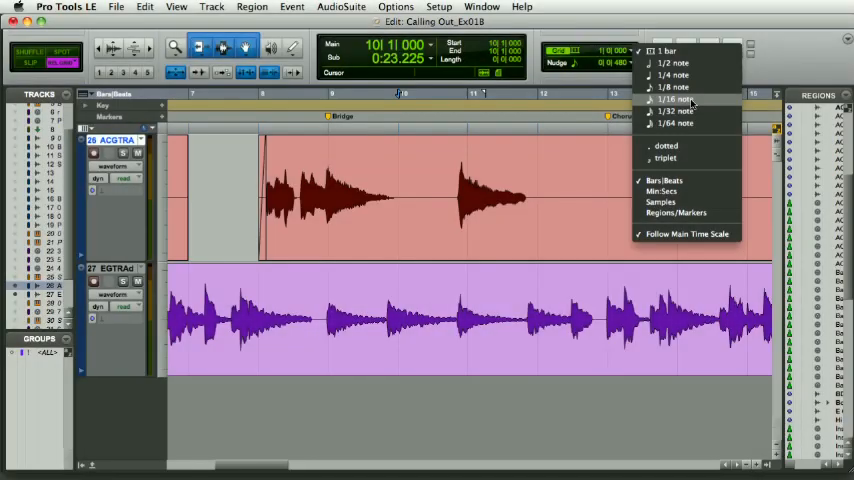
Choose 1/8 note from the Nudge value pop-up.
left_click(674, 98)
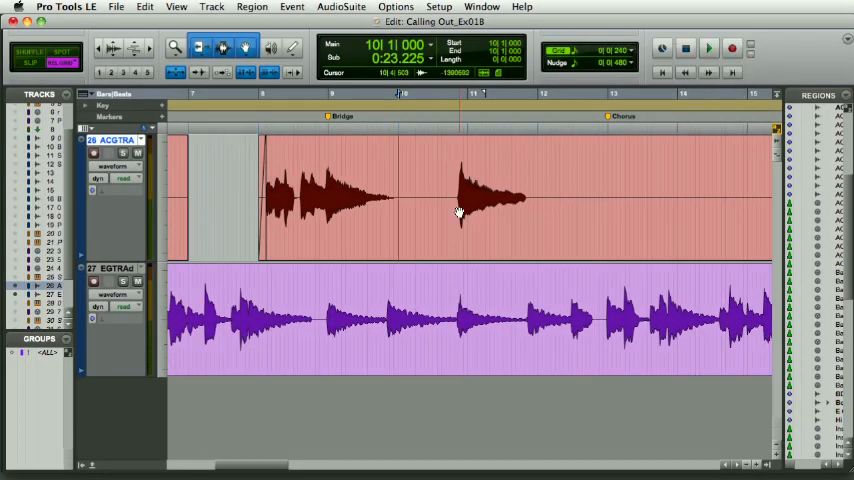
Drag across the acoustic guitar note region on track 26 to zoom in.
left_click_drag(455, 195, 545, 195)
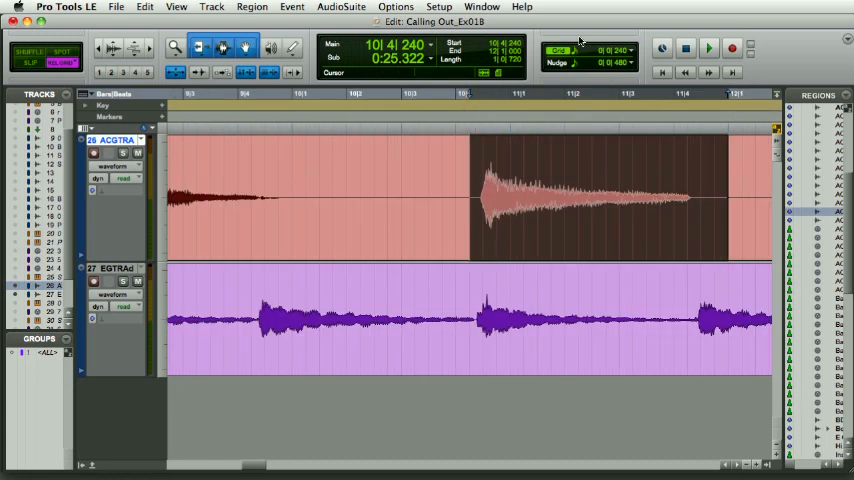
mouse_move(632, 70)
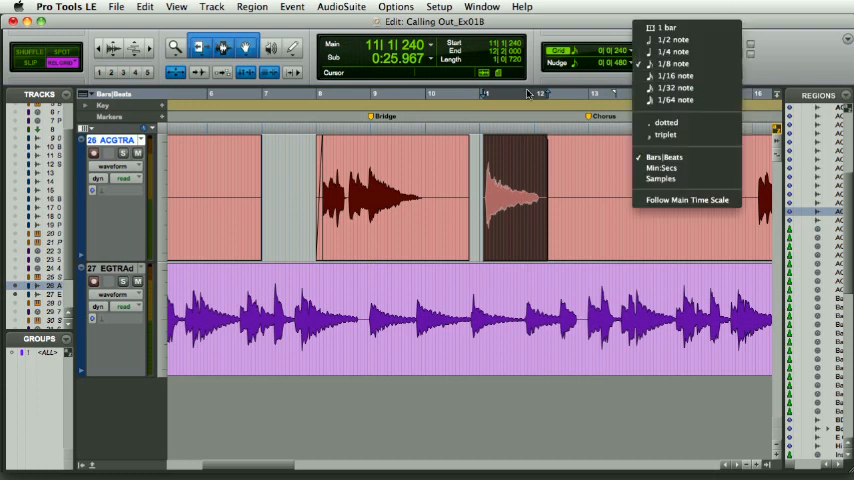
Keep nudge at an eighth note and zoom in around the guitar region.
left_click(455, 186)
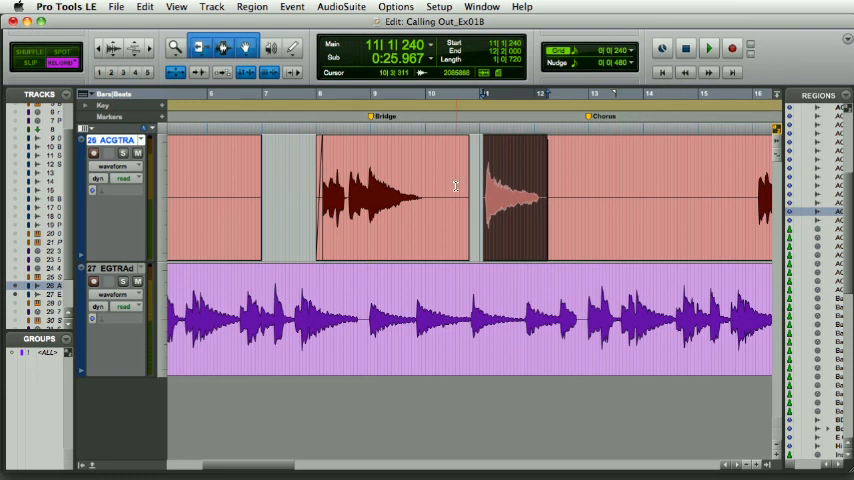
left_click(708, 48)
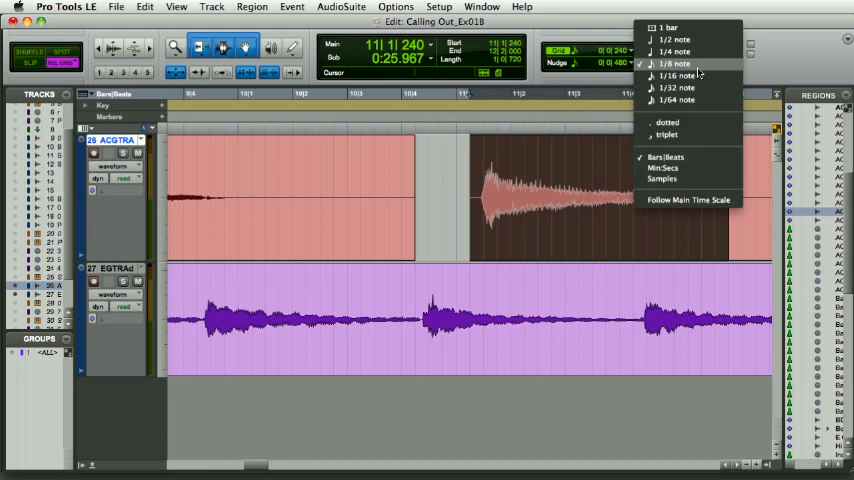
Set nudge to 1/16 note and place playback start just before the guitar note.
left_click(674, 75)
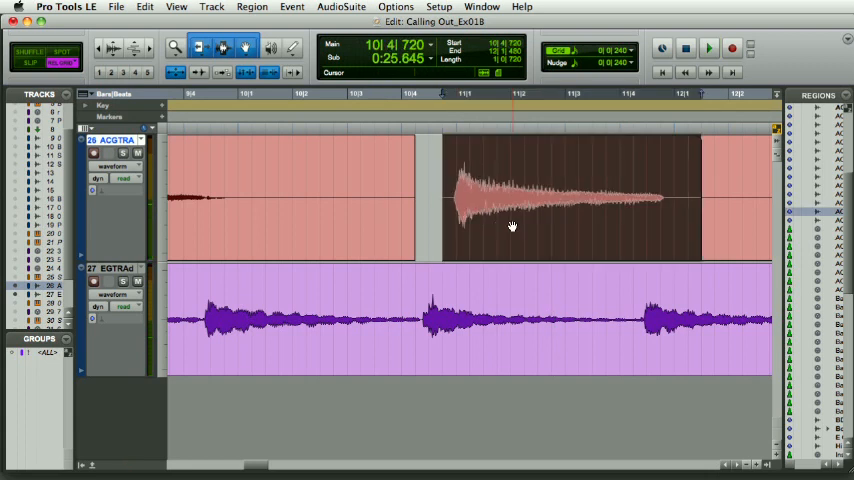
left_click(708, 48)
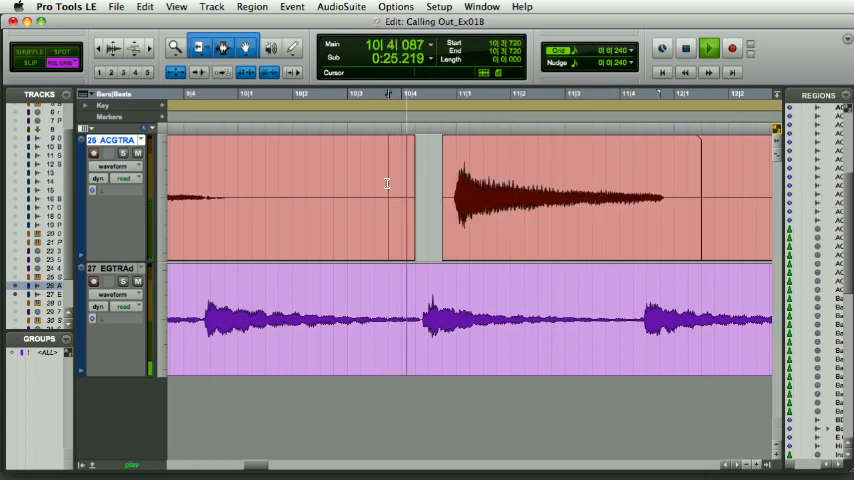